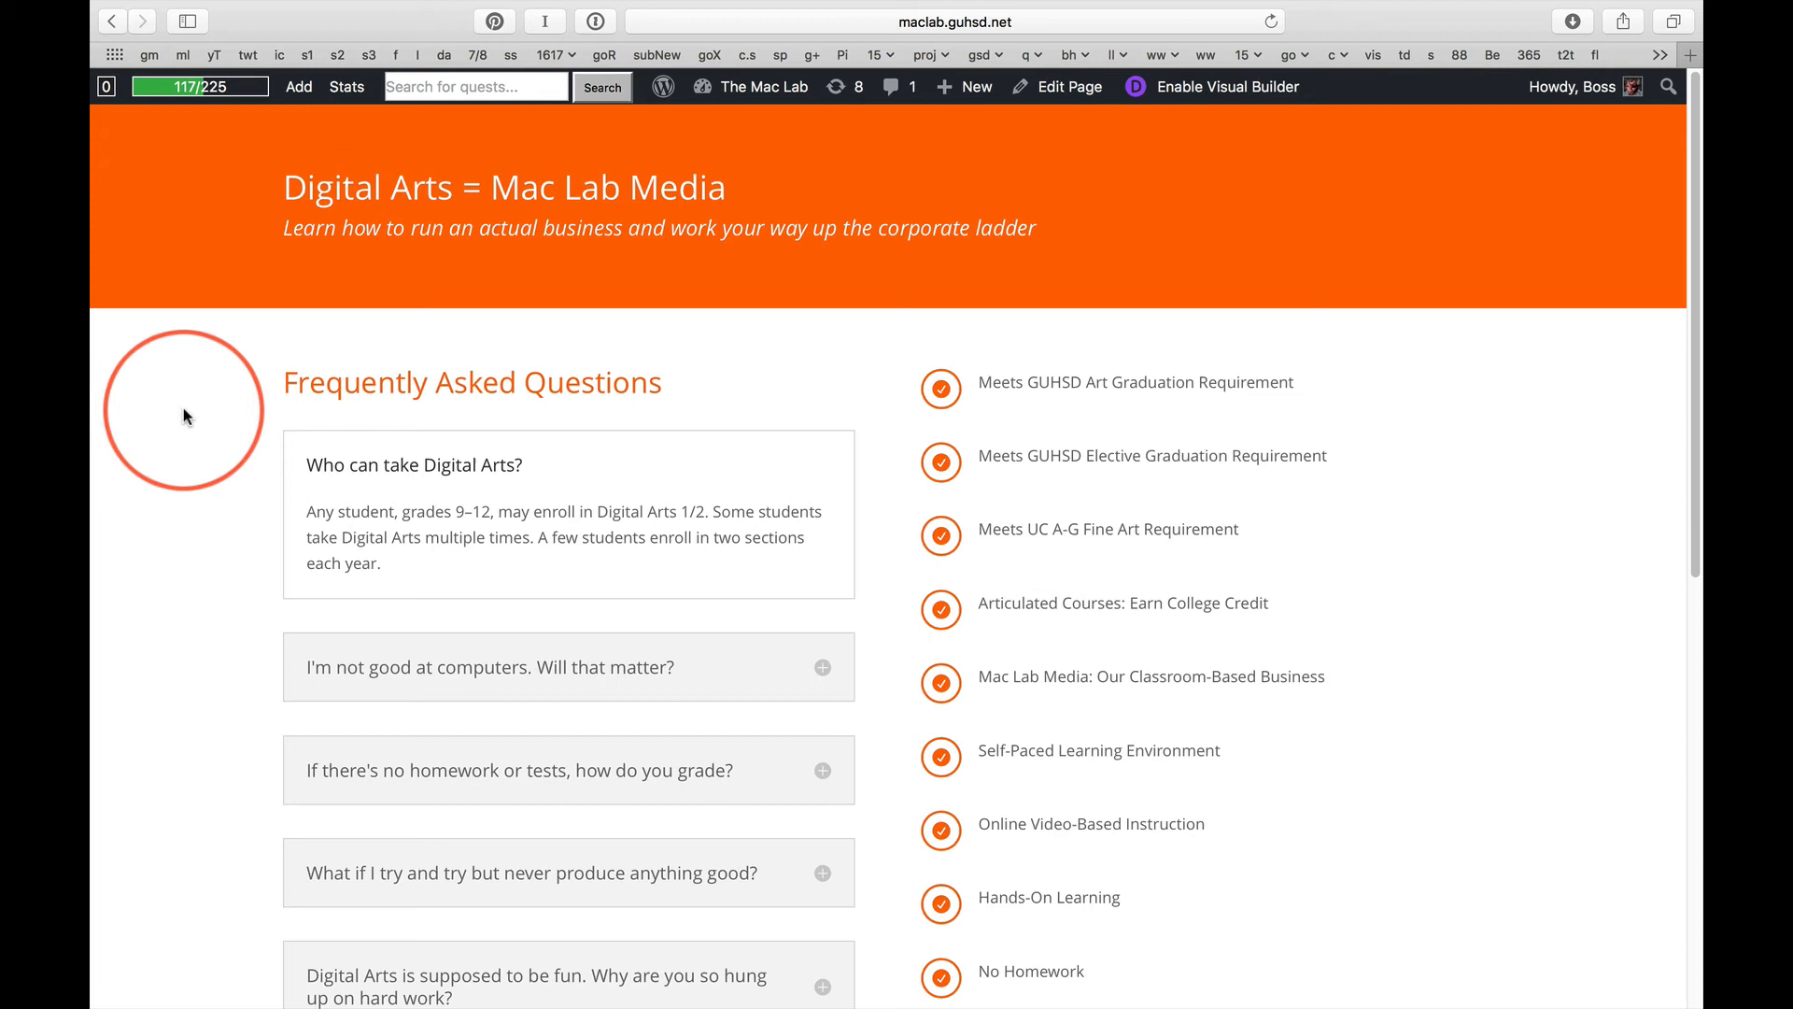
pyautogui.moveTo(179, 408)
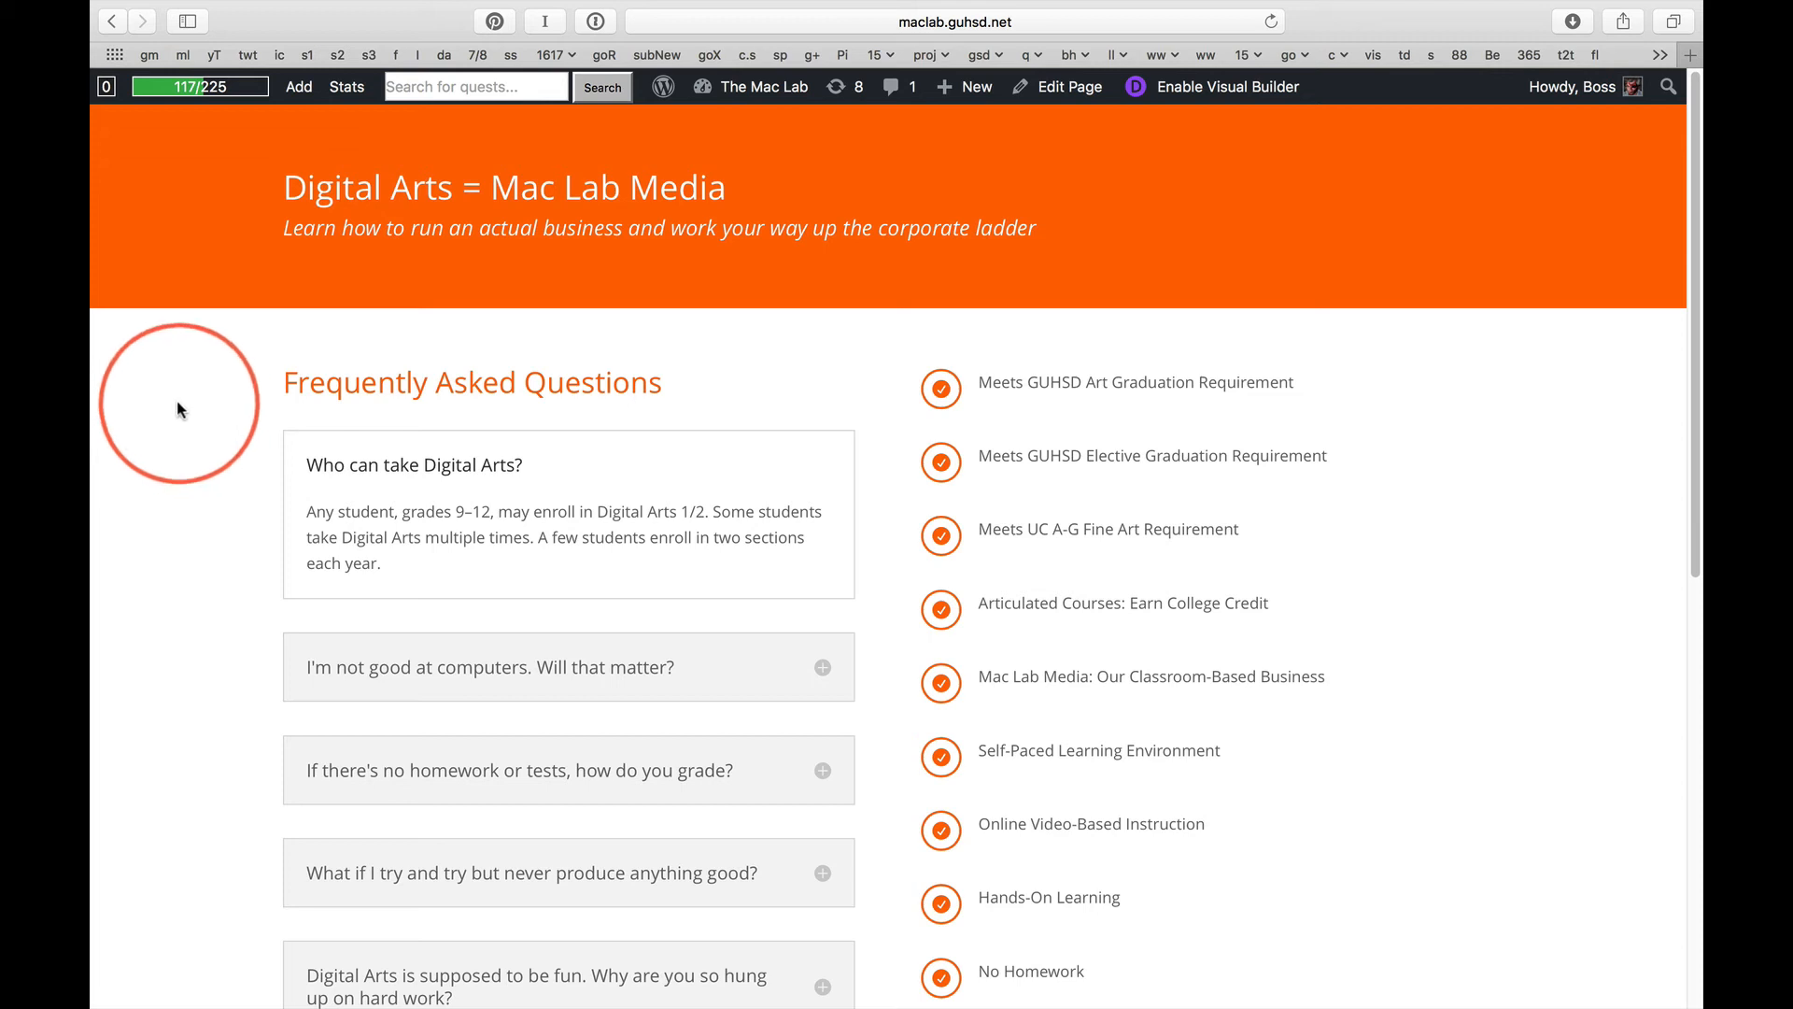
pyautogui.moveTo(108, 449)
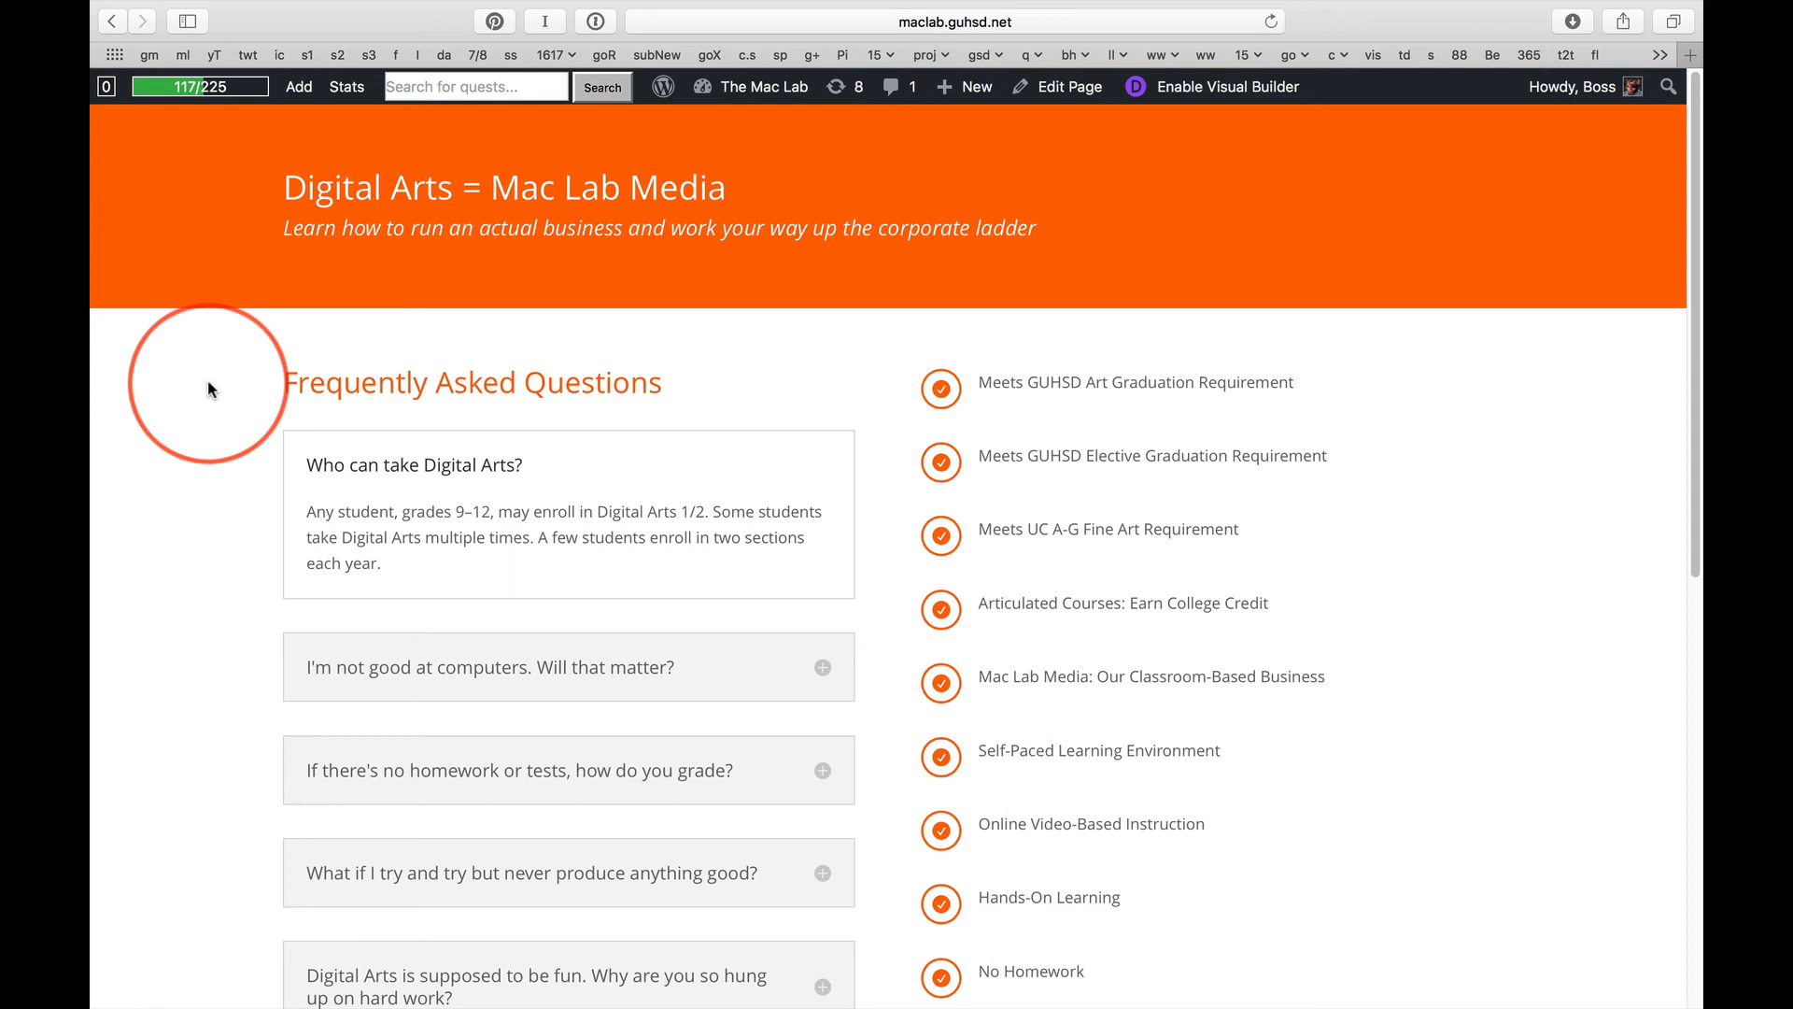
pyautogui.moveTo(188, 413)
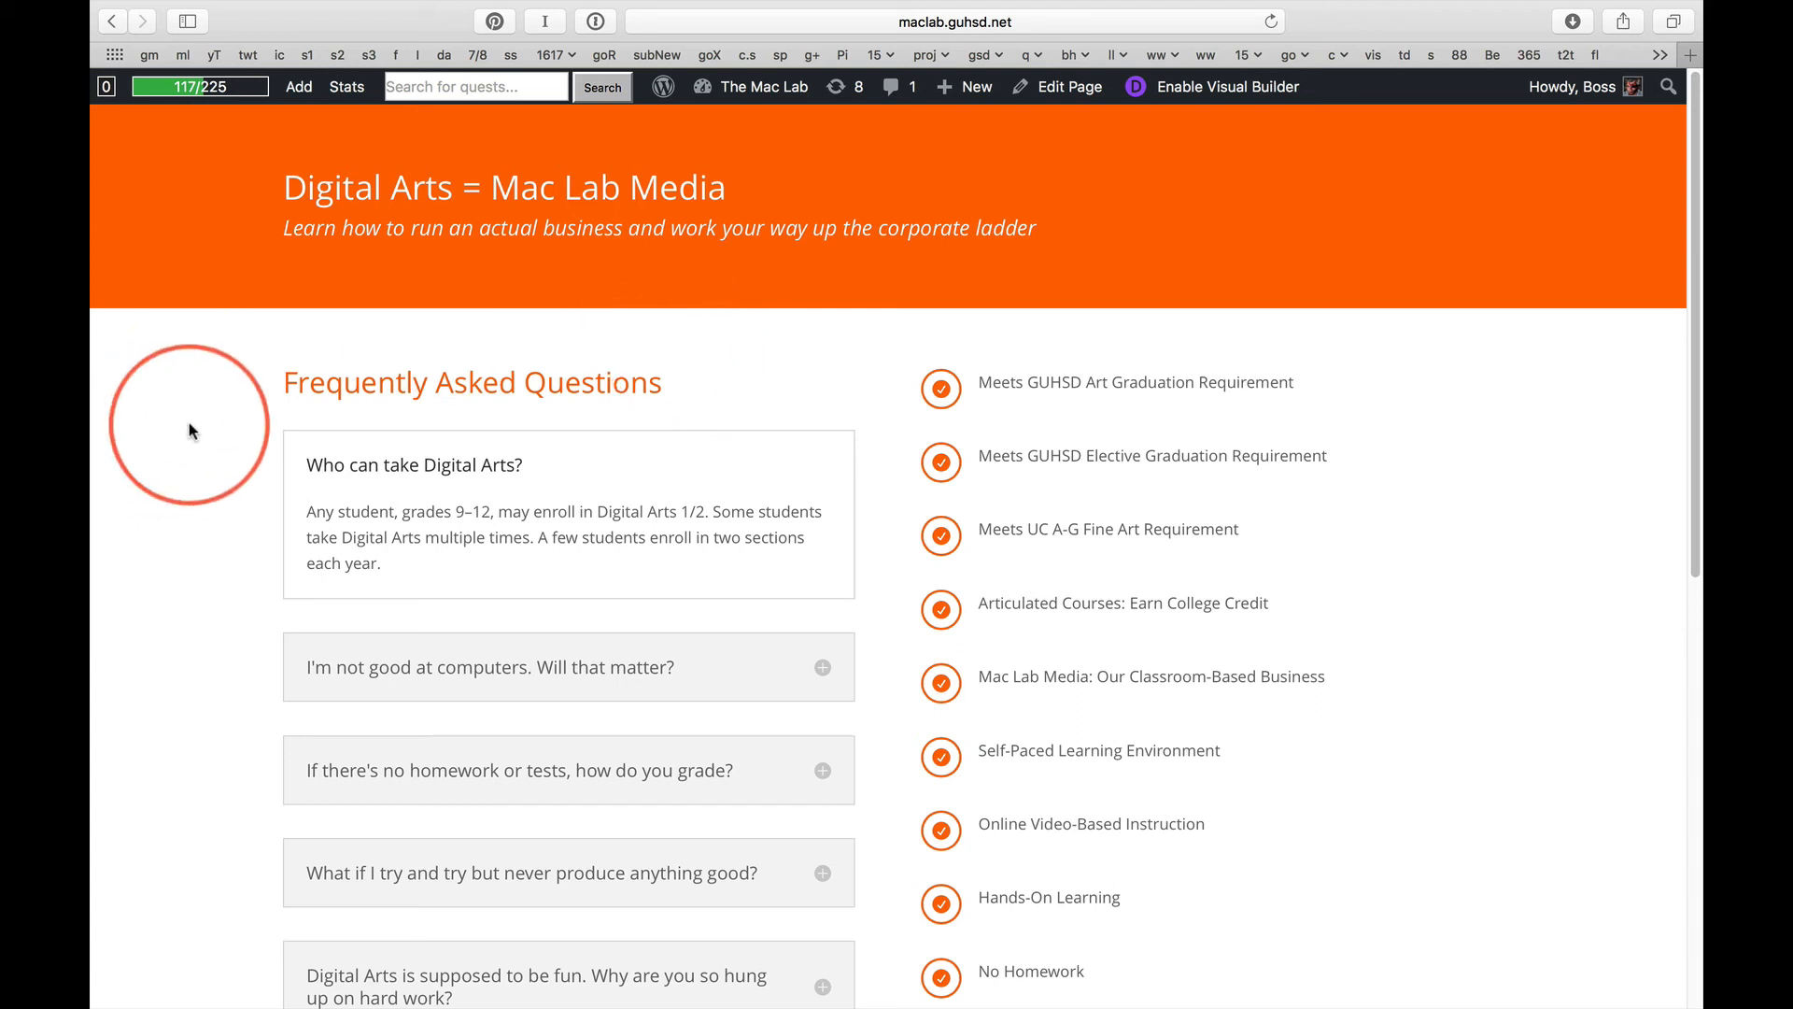
# Scroll to the hard-work FAQ and highlight 'work' in the question and 'fun' in the short answer
pyautogui.scroll(-3)
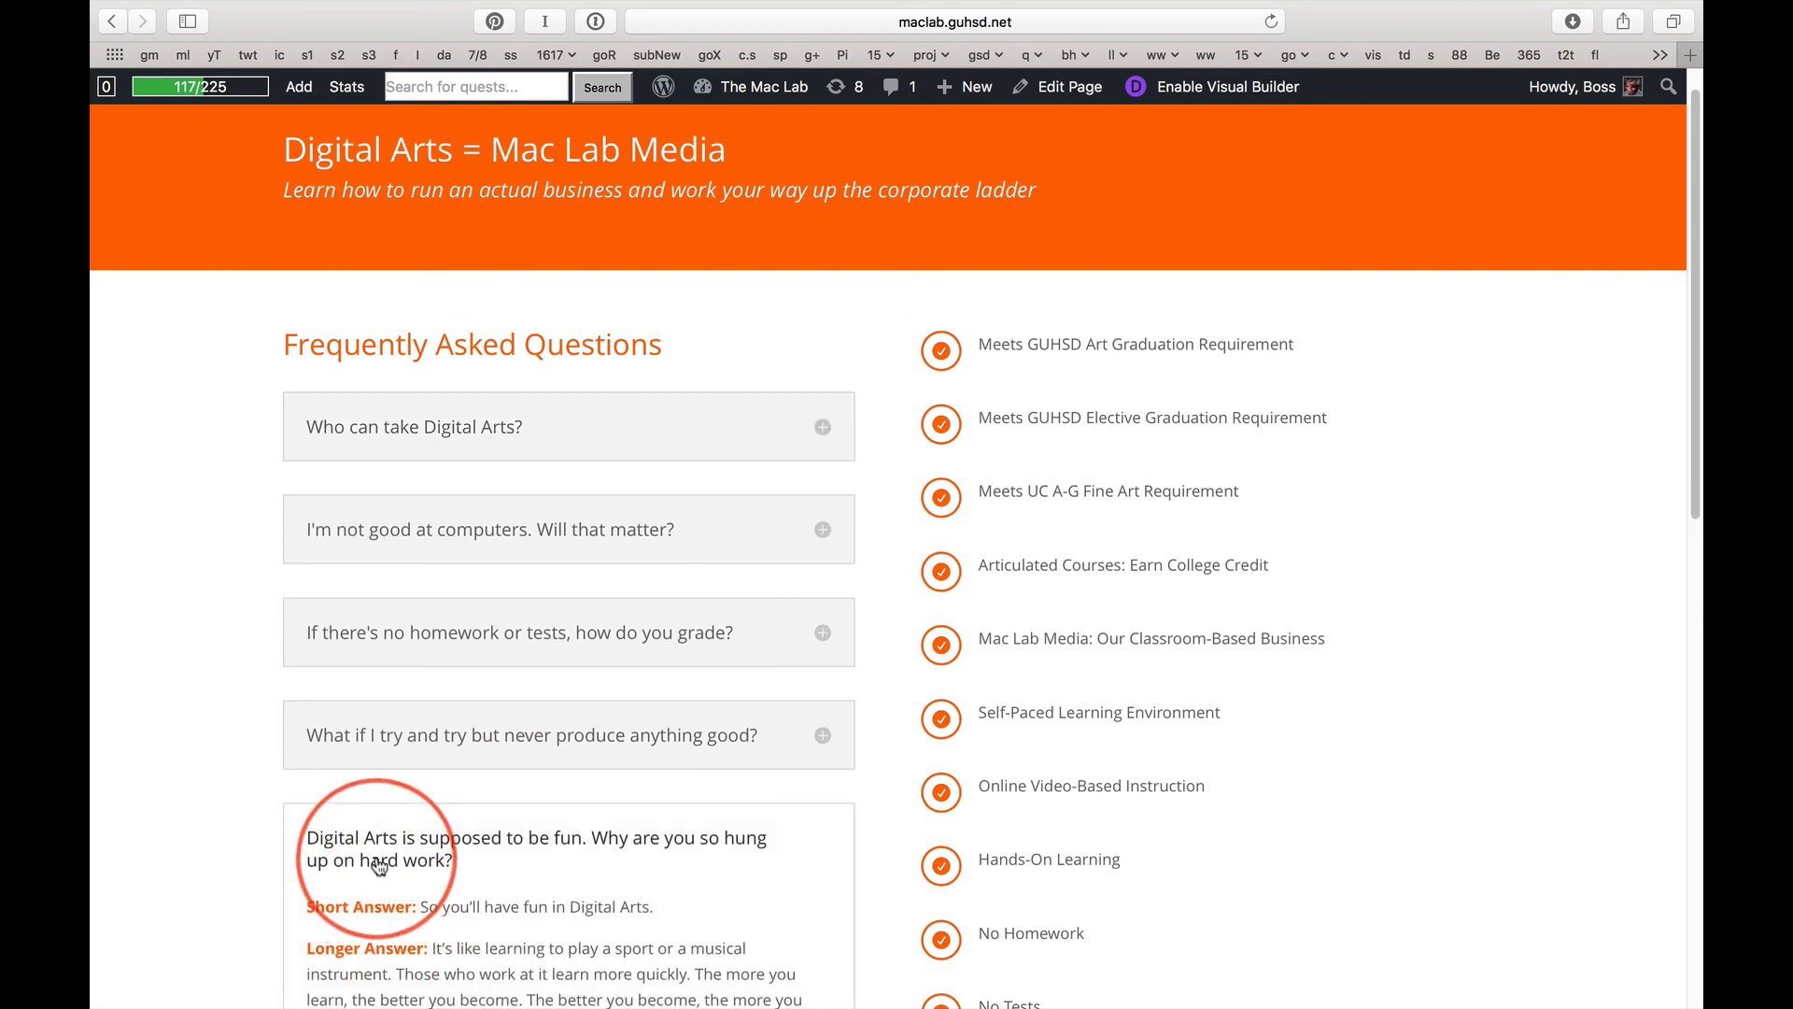
pyautogui.doubleClick(377, 860)
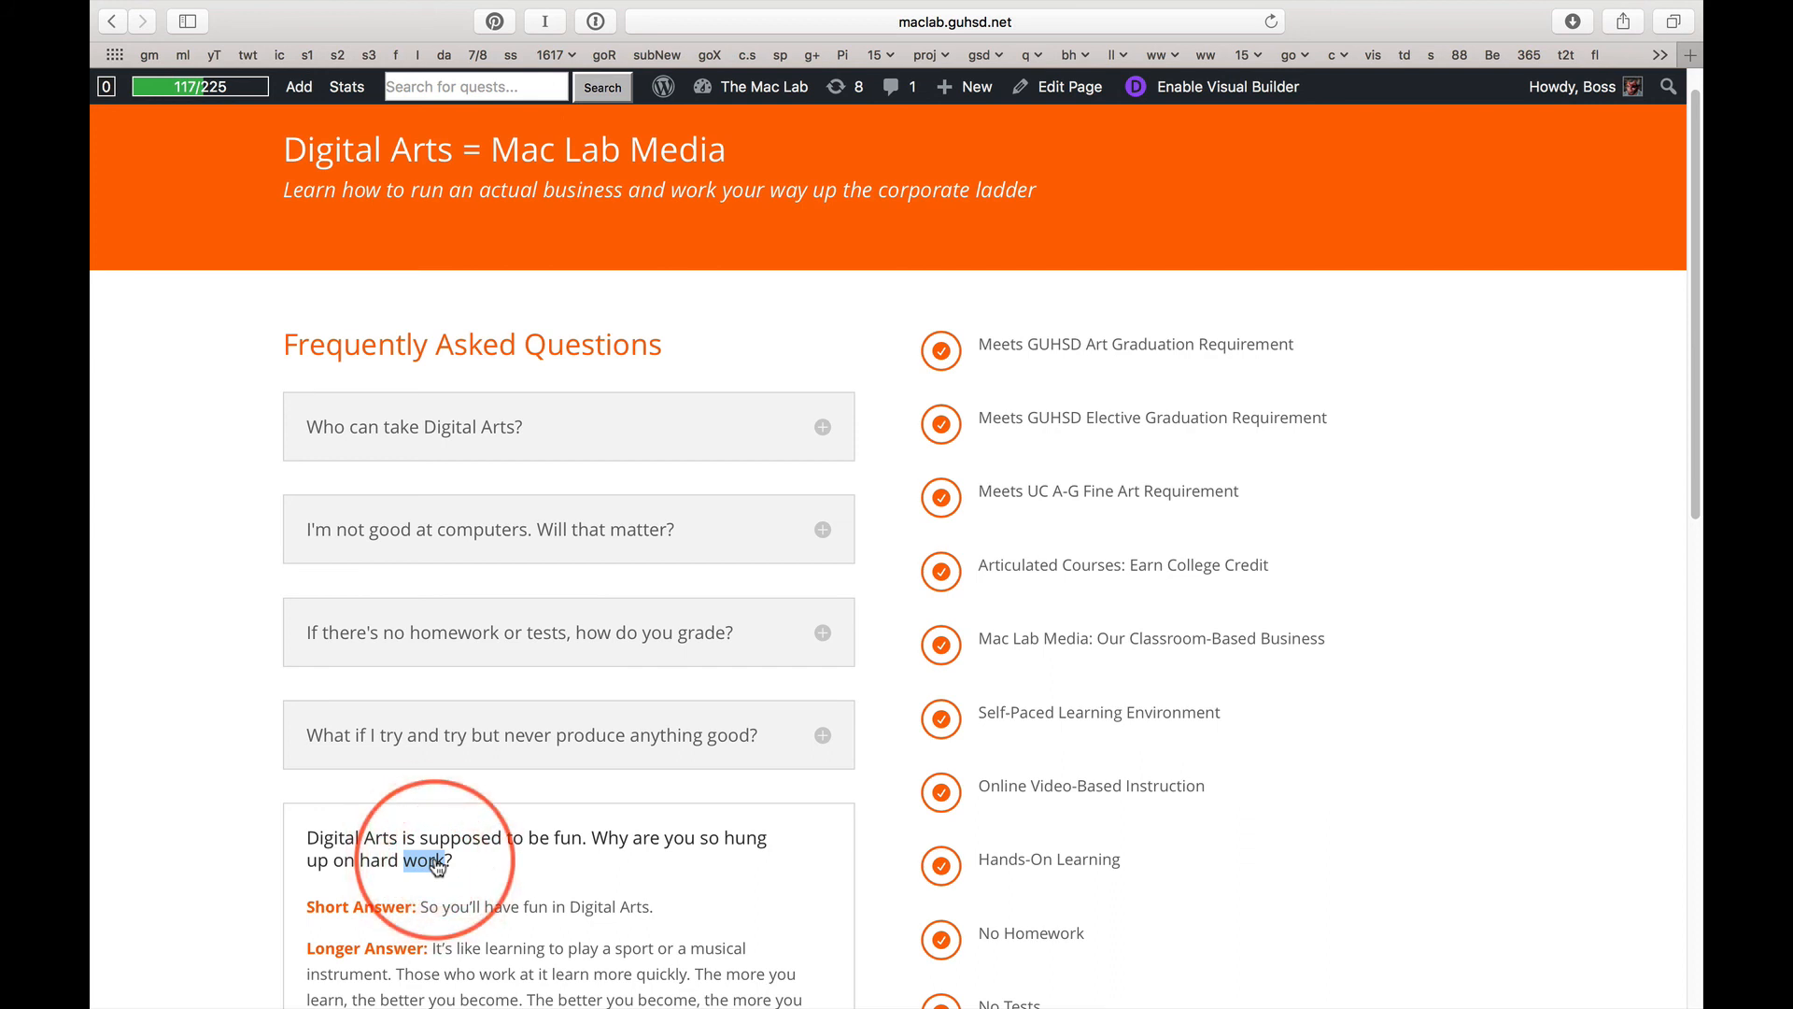
pyautogui.doubleClick(536, 906)
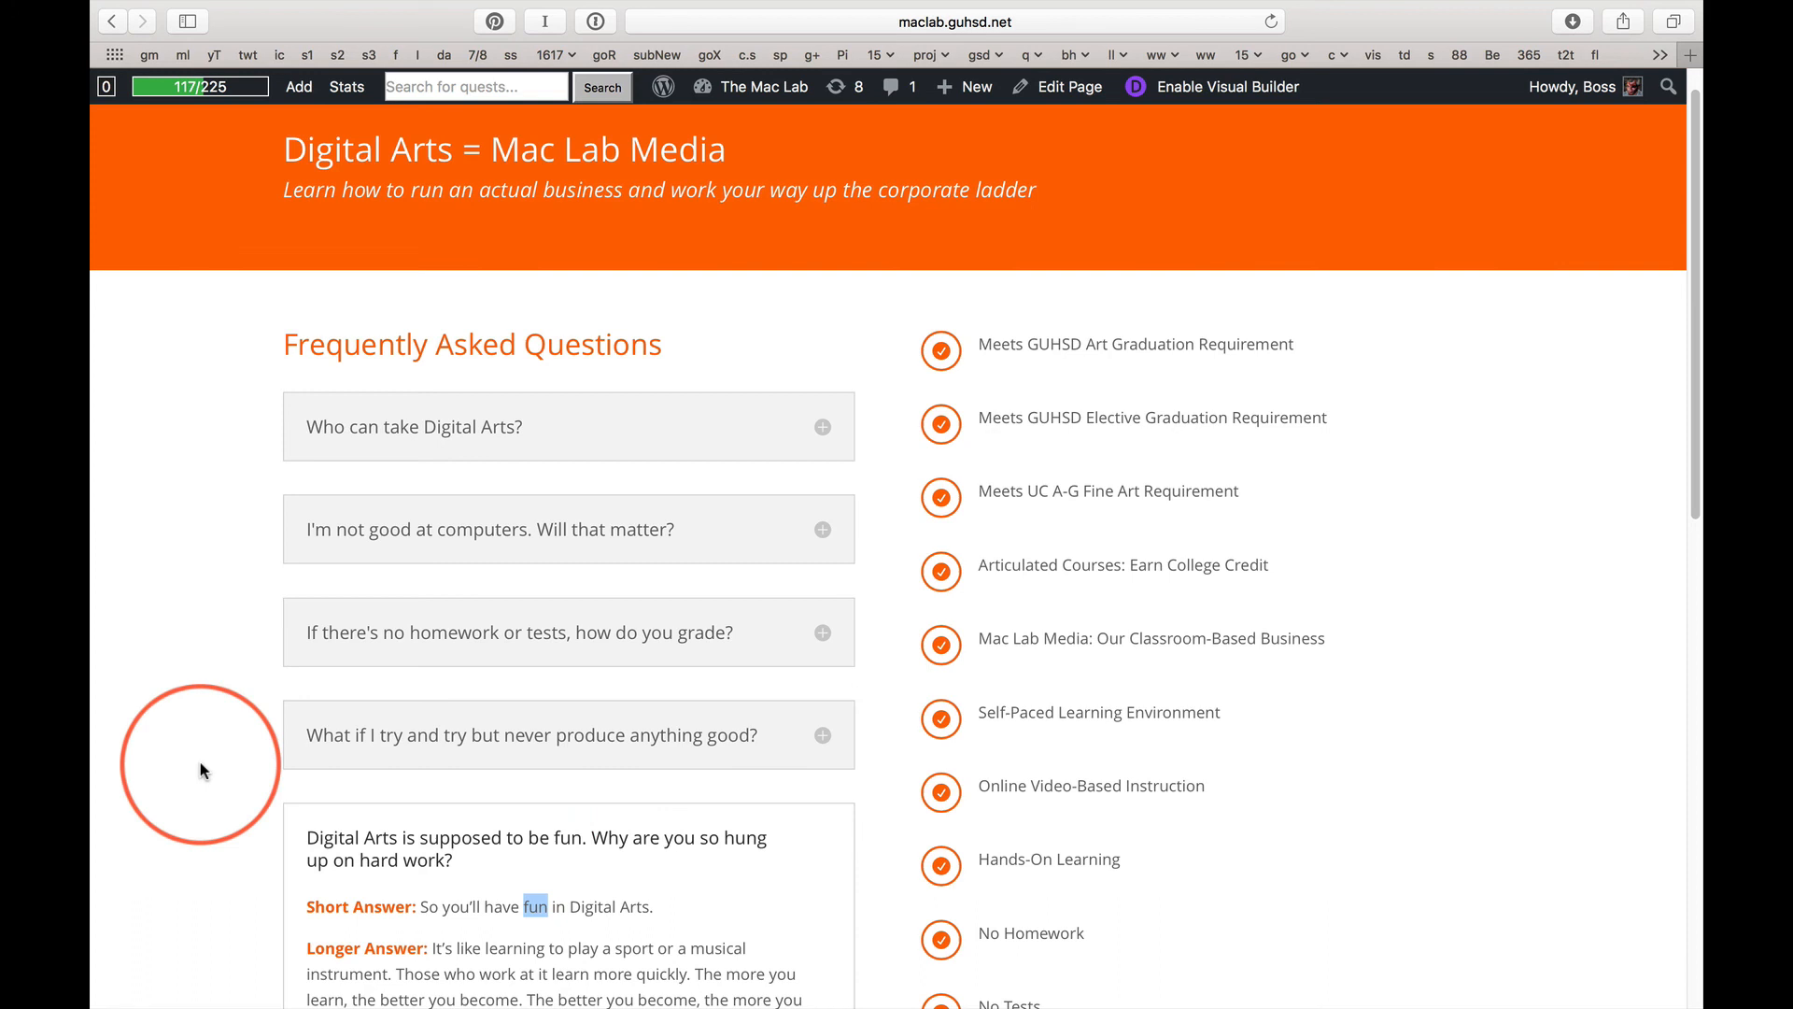
# Reopen the 'Who can take Digital Arts?' answer about grades 9–12 enrollment
pyautogui.scroll(-3)
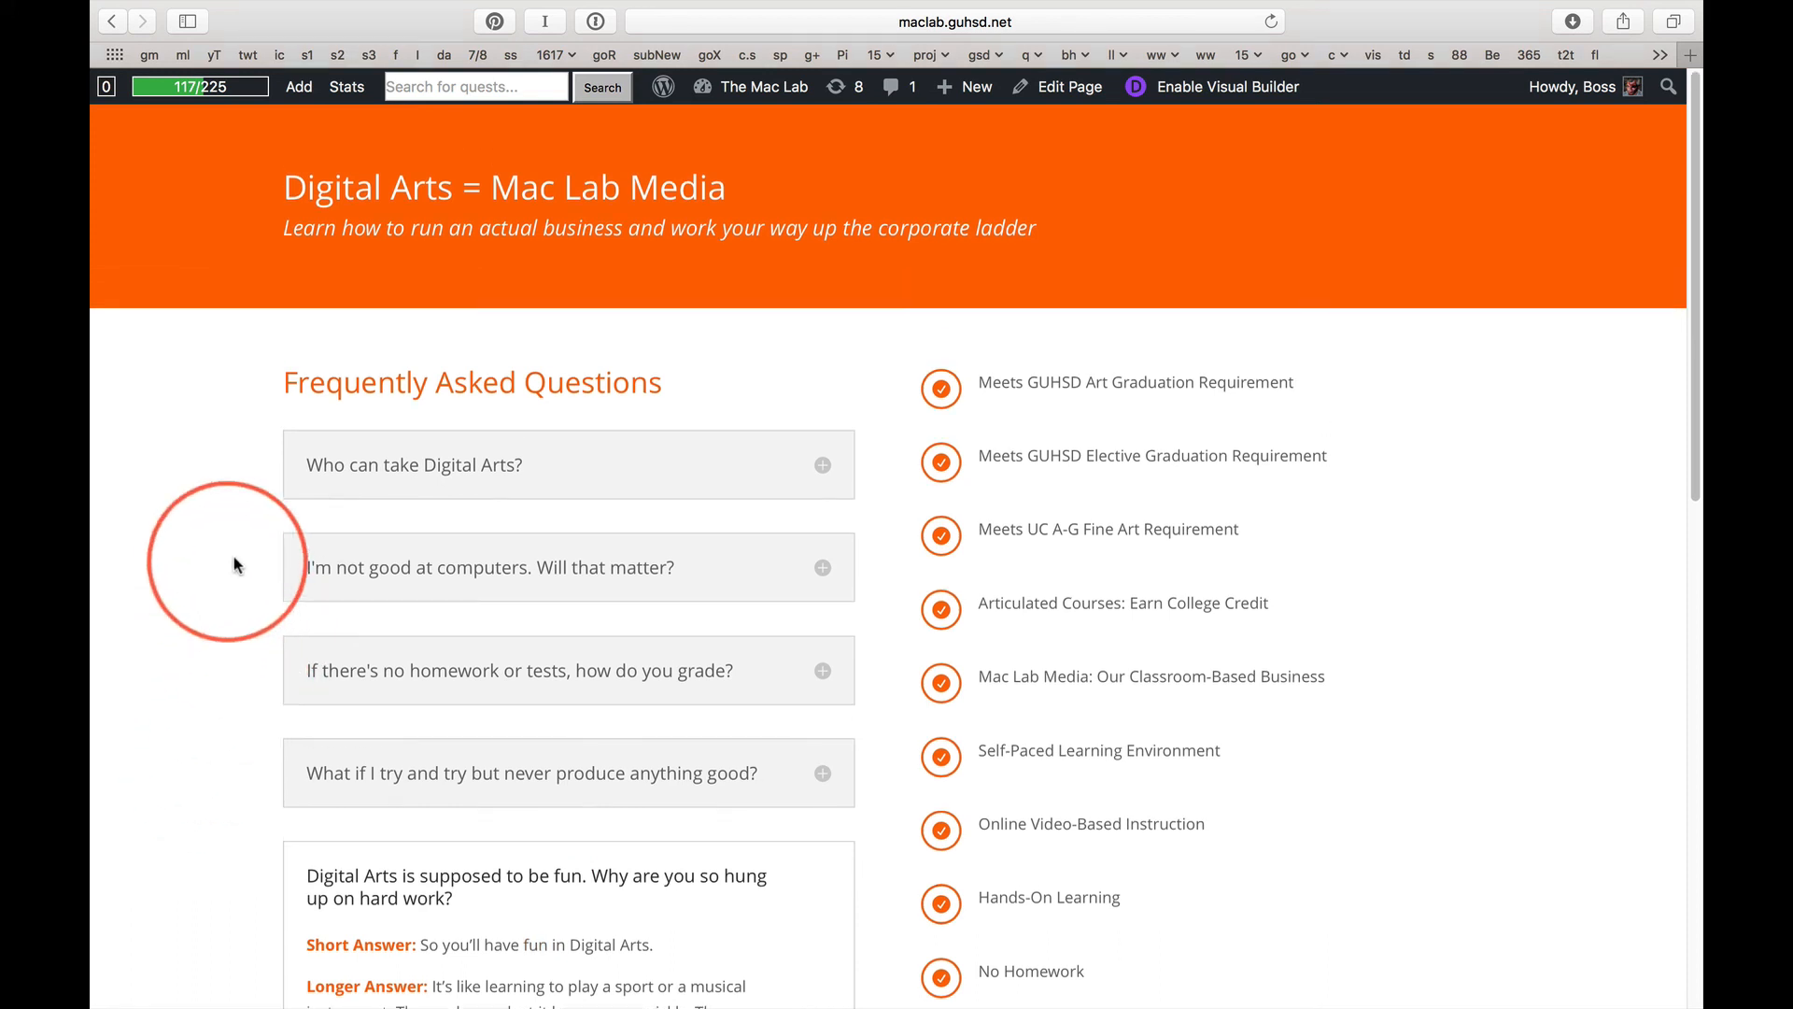
pyautogui.click(567, 464)
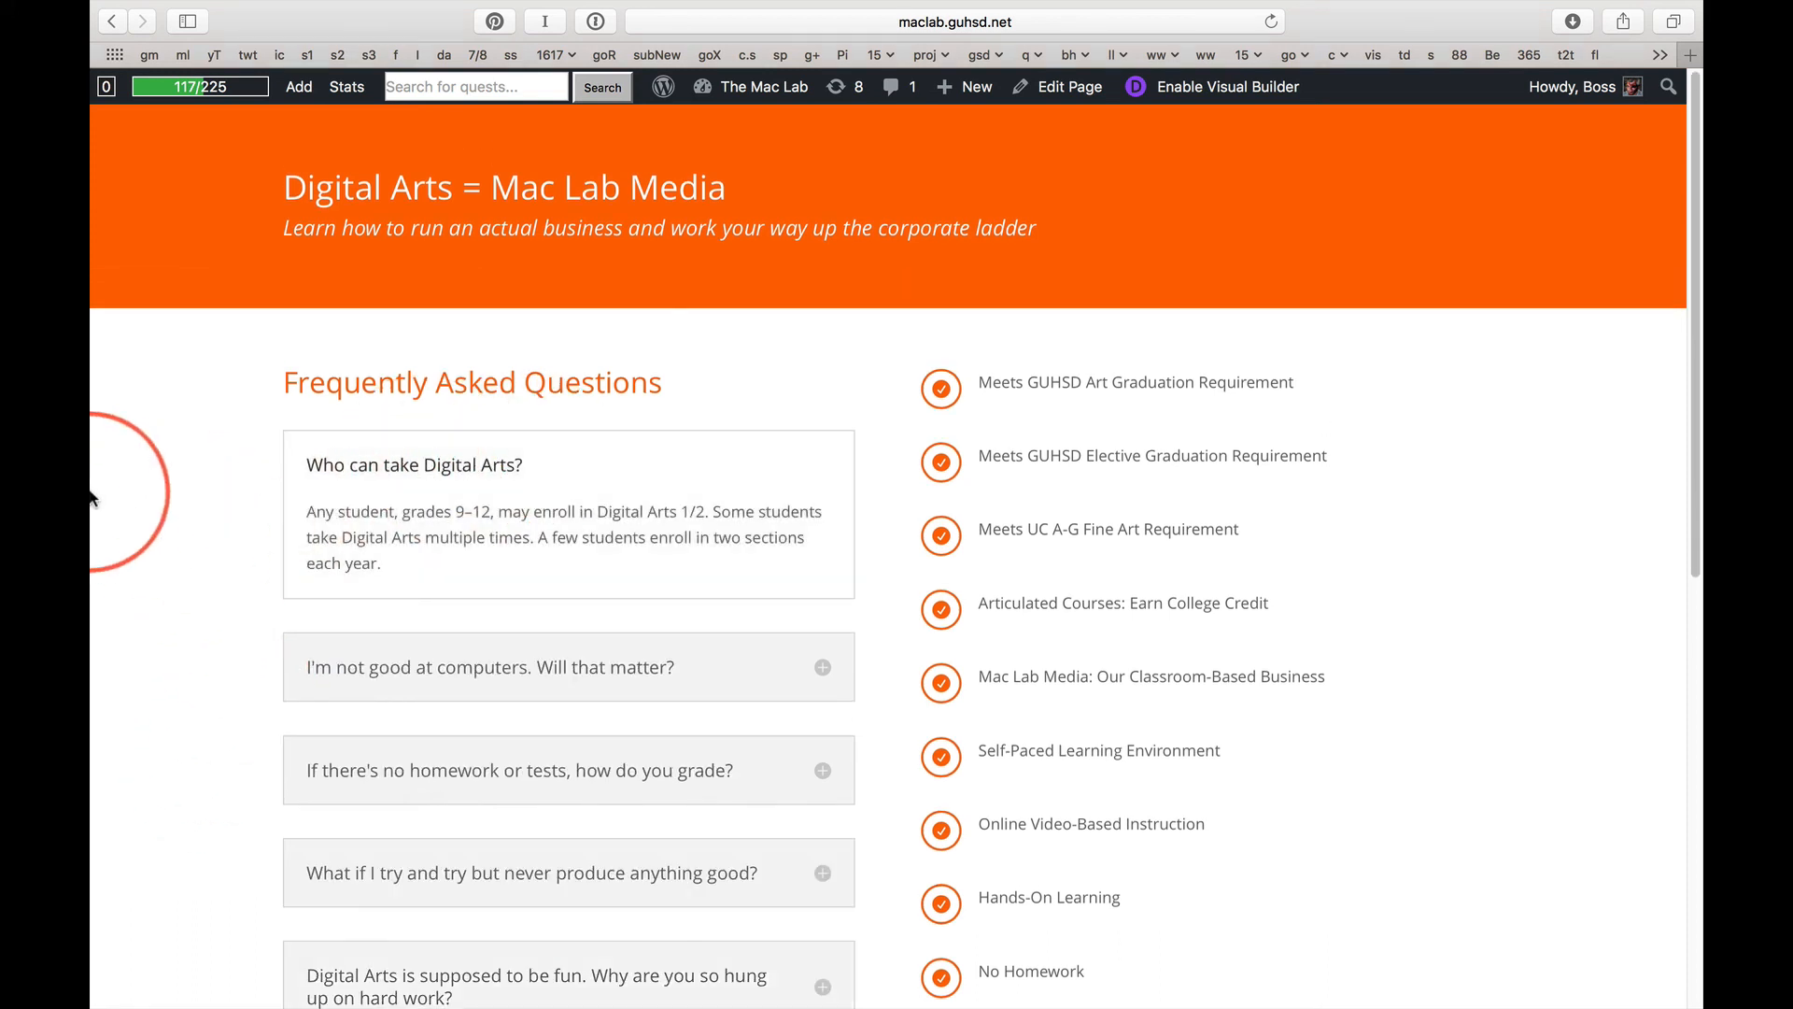
pyautogui.moveTo(1027, 352)
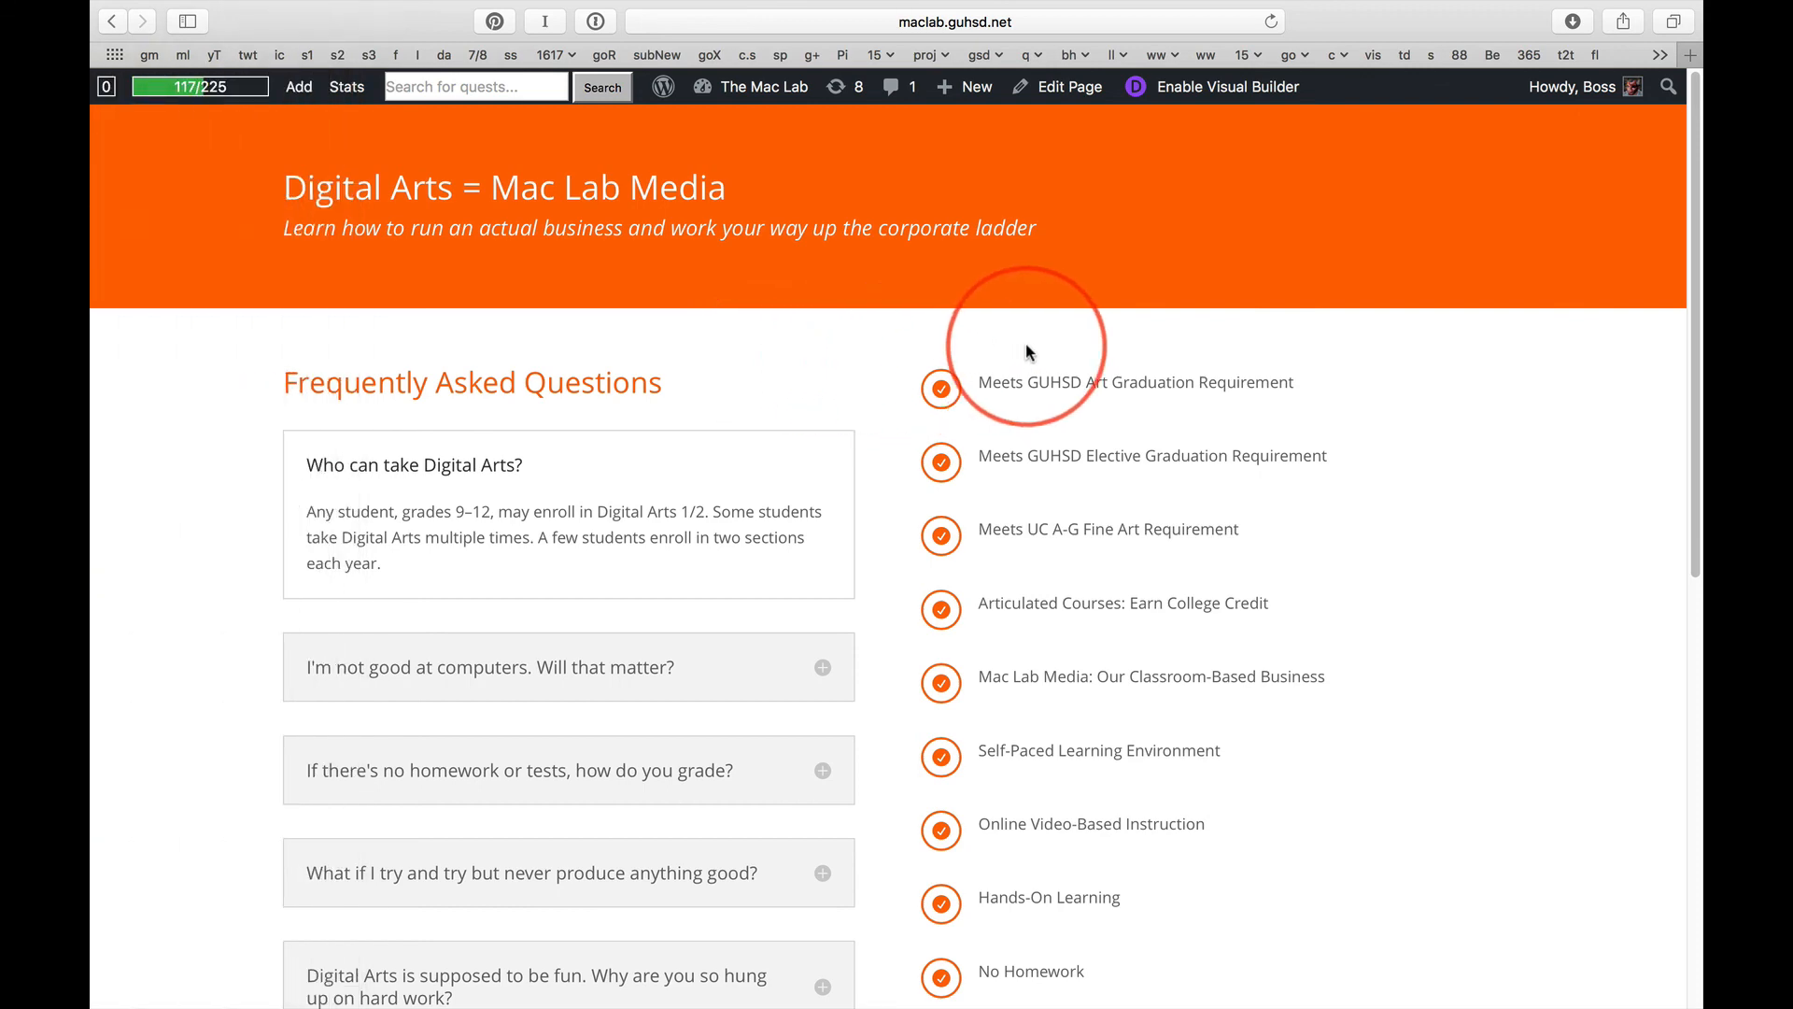